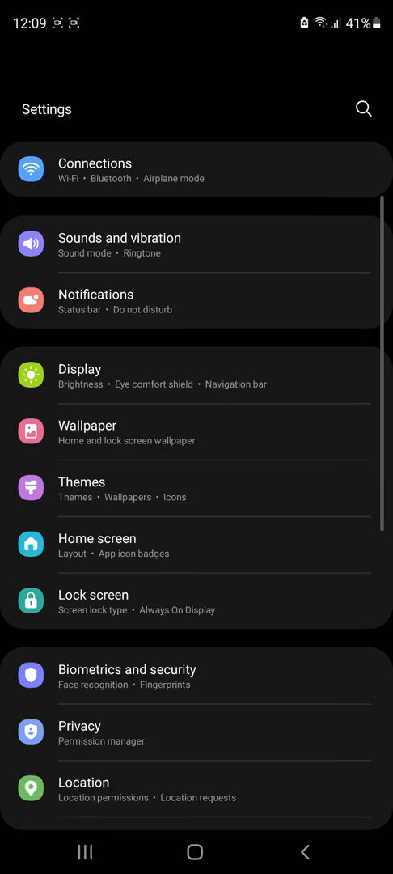
- Scroll down the main Settings list to reach About phone for the Galaxy S20 FE
scroll("down", 3)
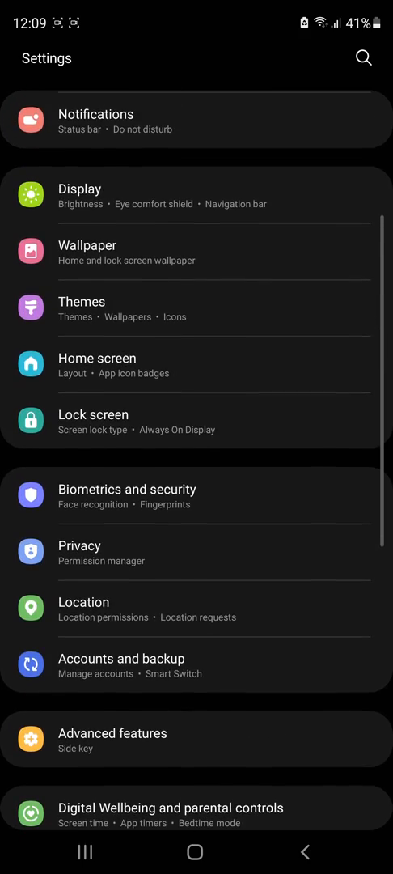
scroll("down", 3)
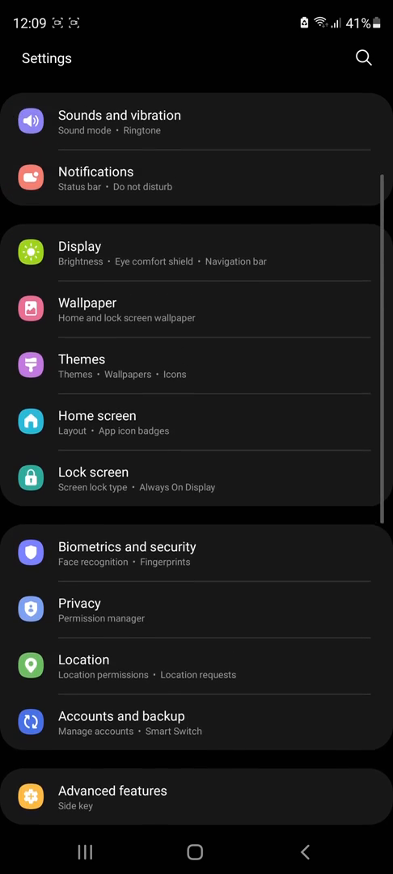
scroll("down", 3)
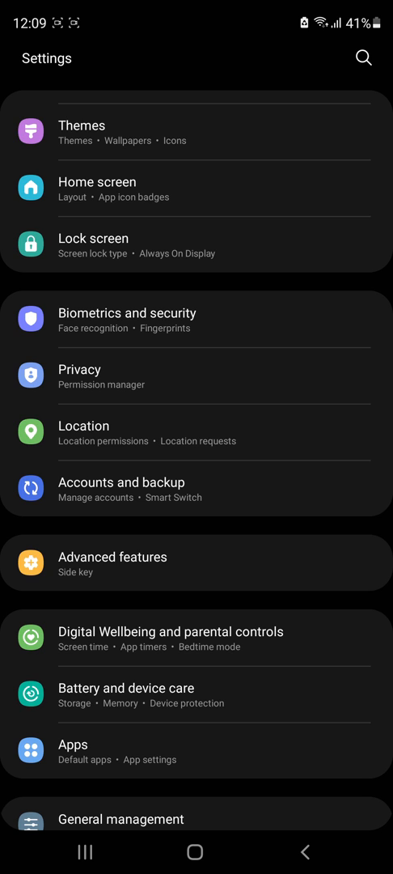
scroll("down", 3)
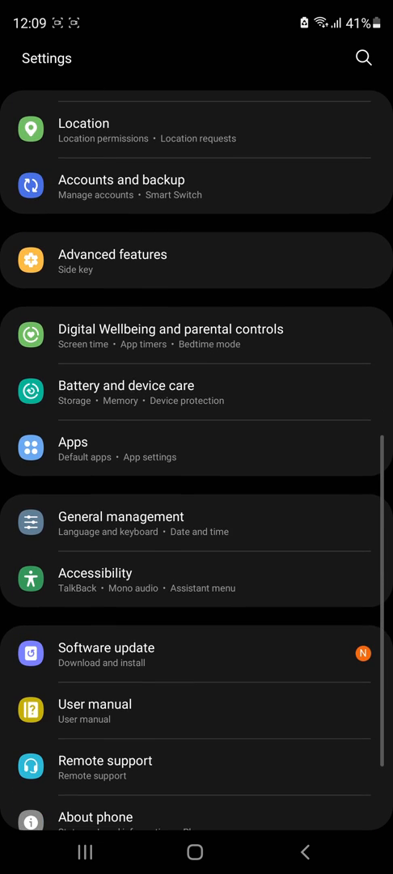
scroll("down", 3)
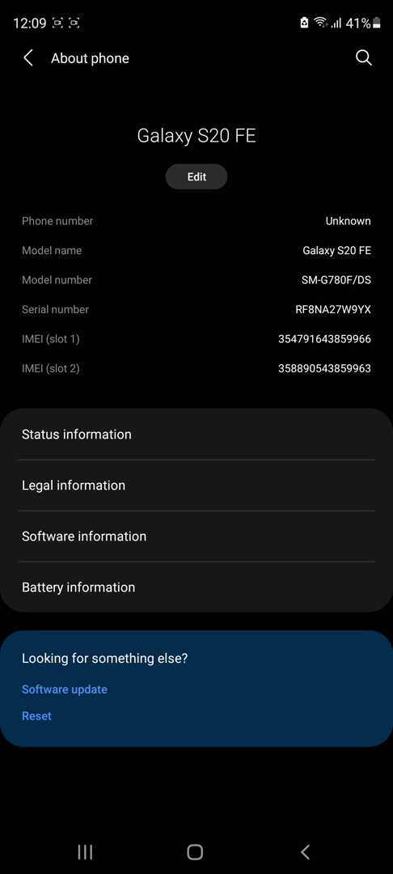
- Check One UI 3.1 and Android 11 in Software information, then go to the home screen
left_click(83, 535)
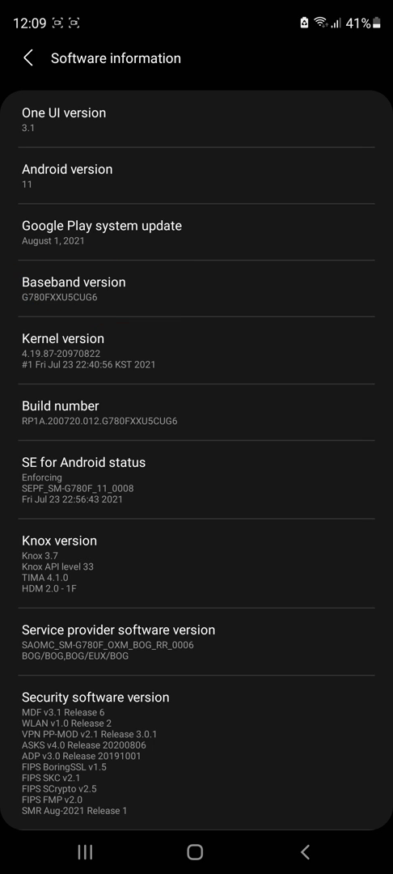
left_click(30, 58)
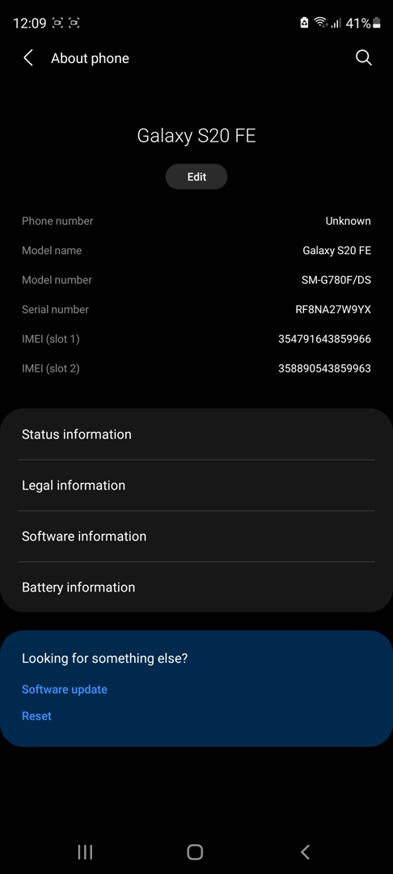
left_click(196, 851)
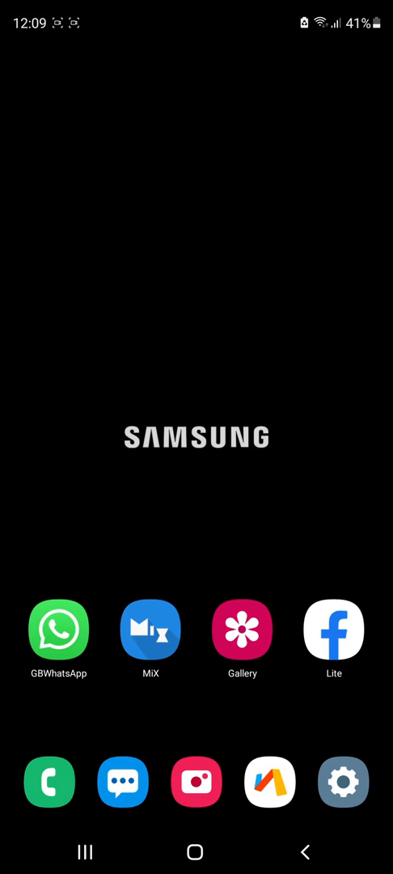
- Swipe up from the home screen to head back into Settings' About phone page
scroll("up", 3)
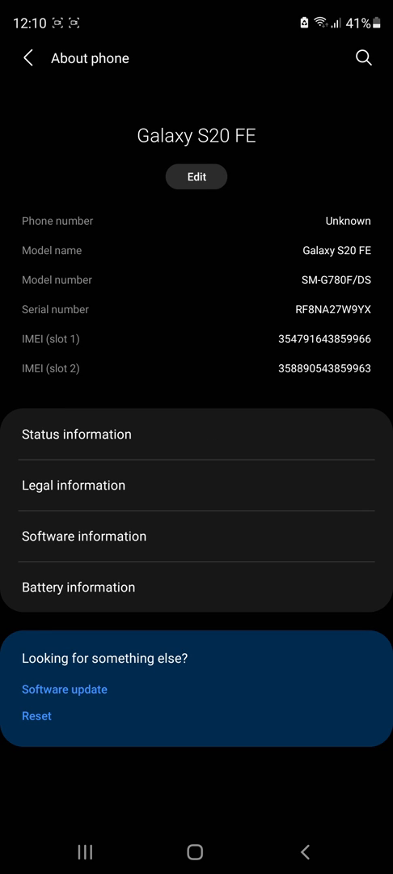
- Confirm developer mode is already on in Software information, then back out toward Developer options
left_click(83, 535)
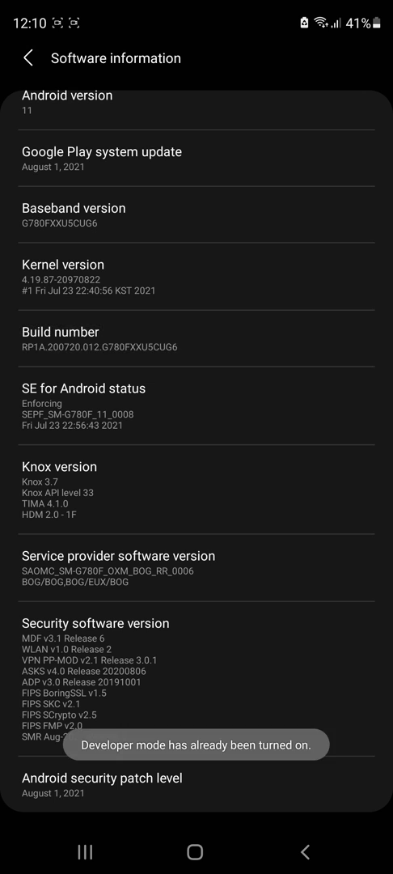
left_click(30, 57)
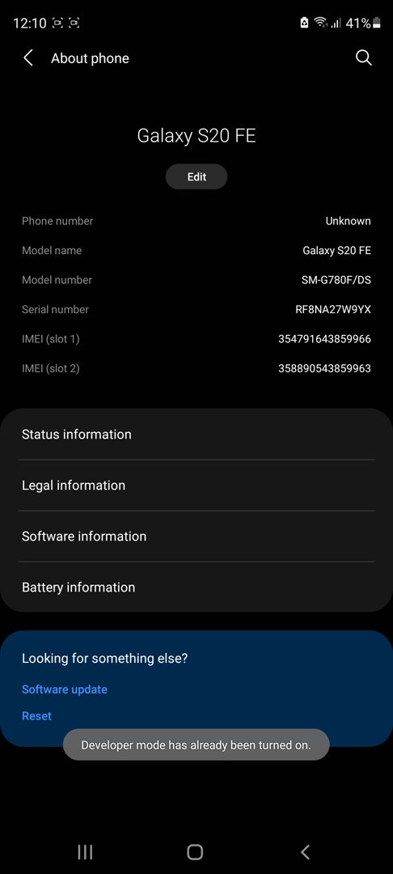
left_click(28, 57)
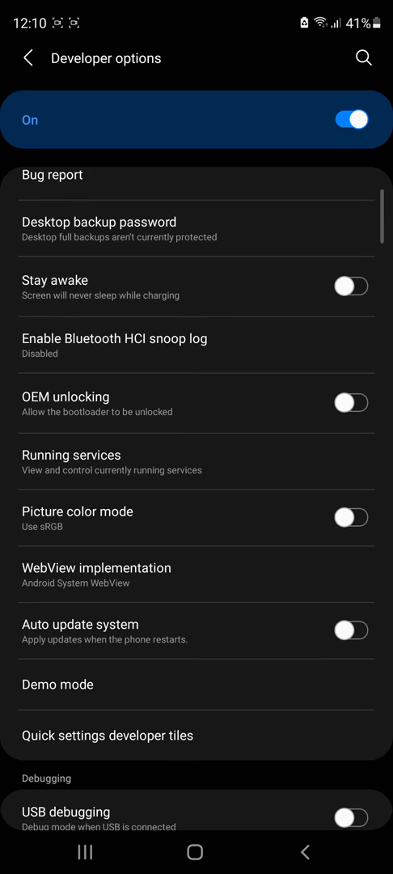
scroll("down", 3)
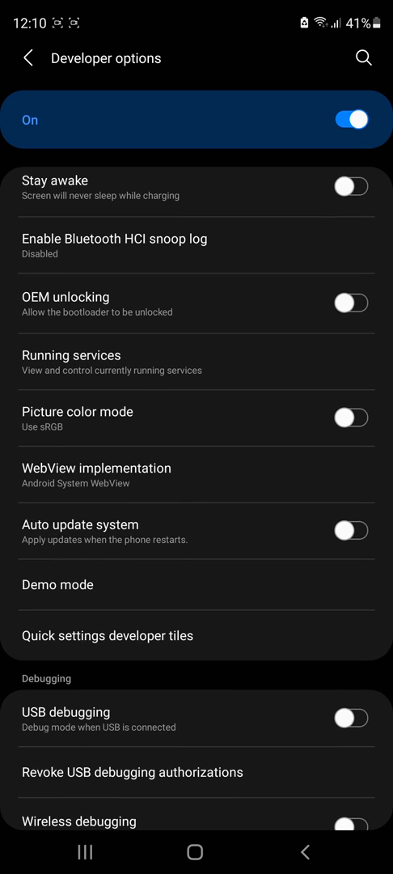
scroll("down", 3)
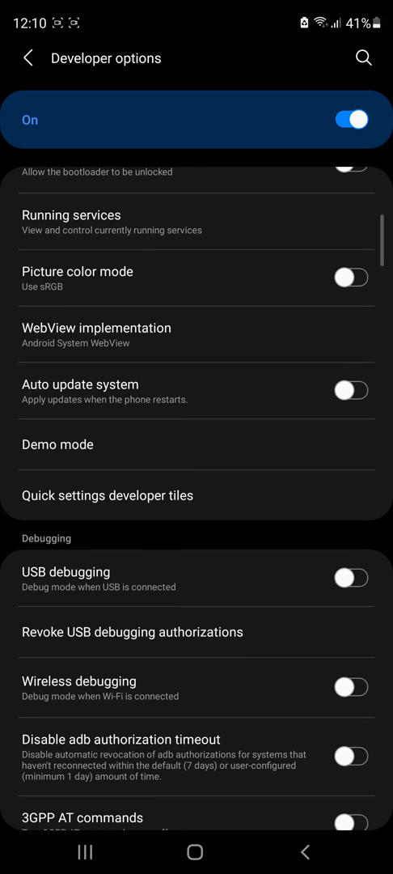
scroll("down", 3)
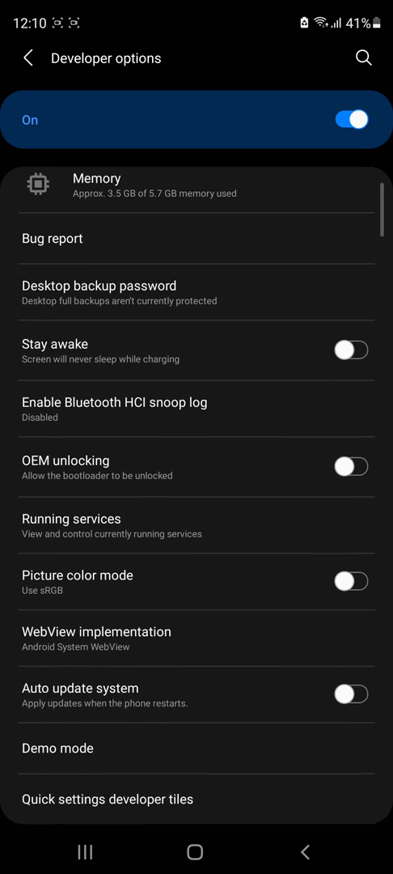
scroll("down", 3)
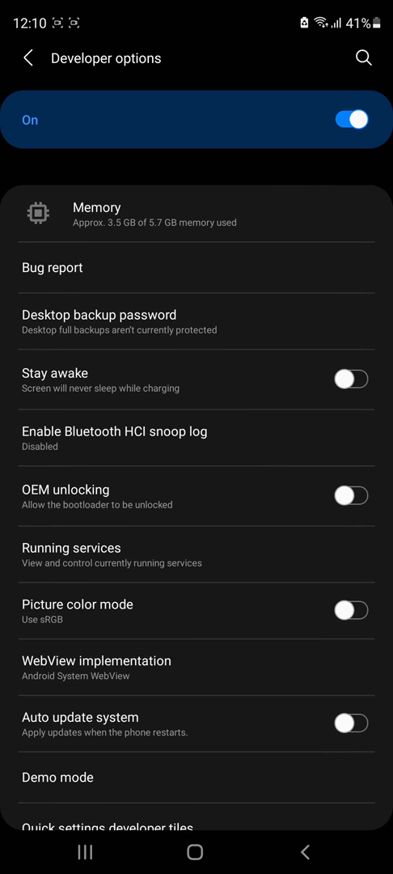
scroll("down", 3)
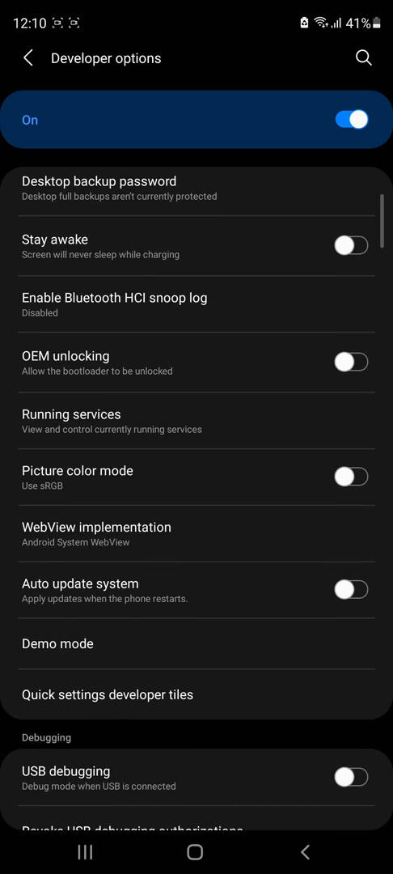
scroll("down", 3)
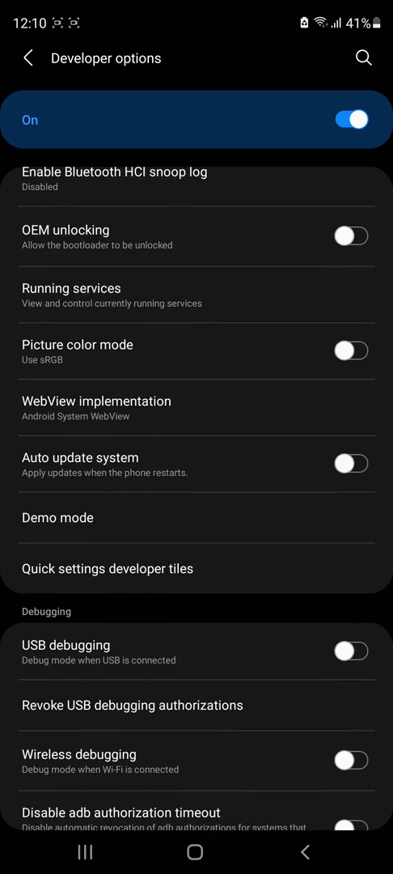
scroll("down", 3)
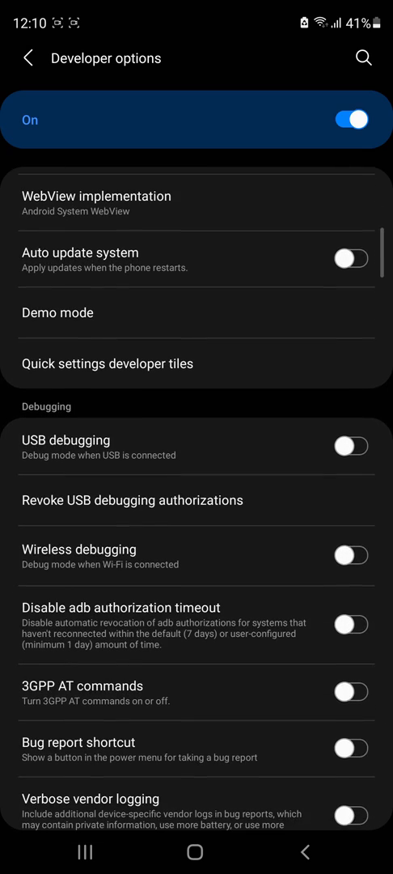
scroll("down", 3)
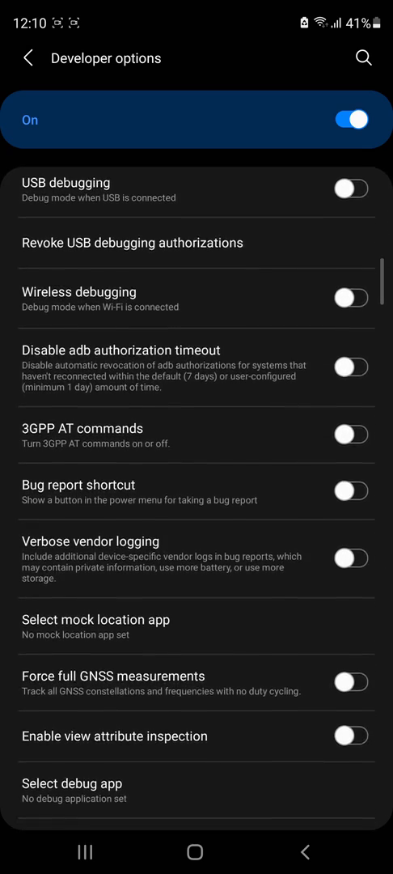
scroll("down", 3)
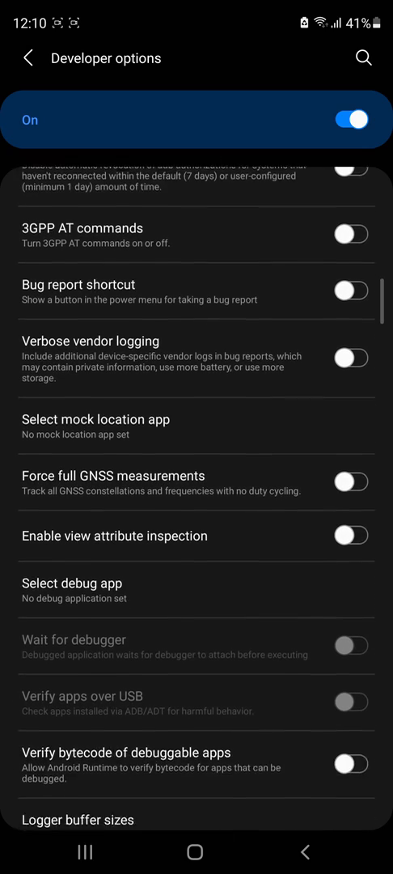
scroll("down", 3)
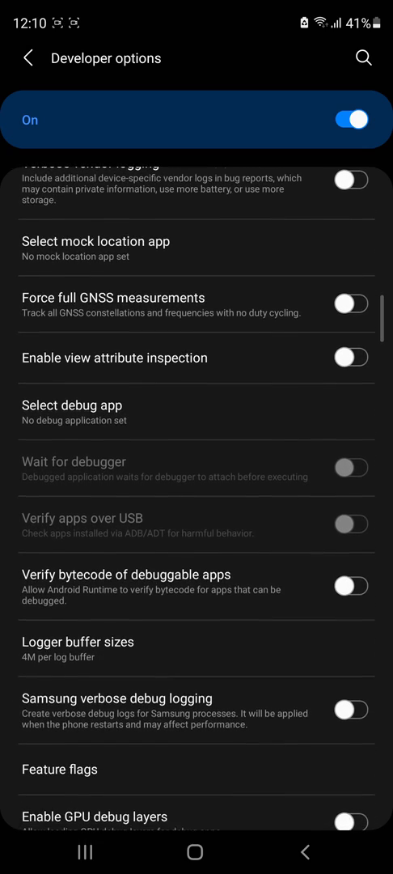
scroll("down", 3)
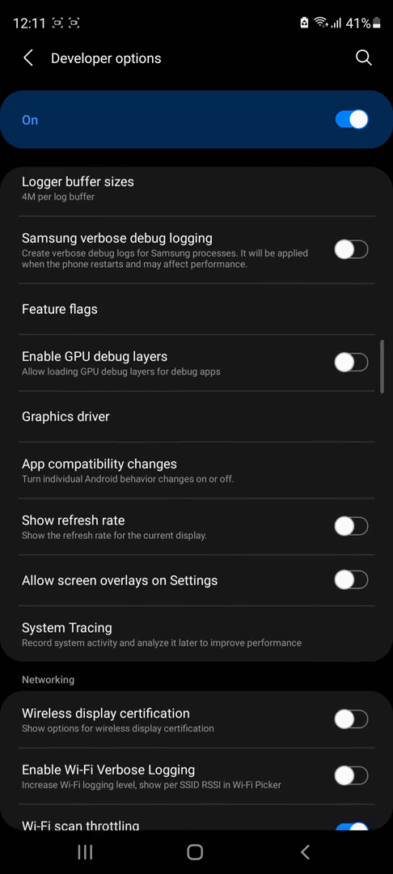
scroll("down", 3)
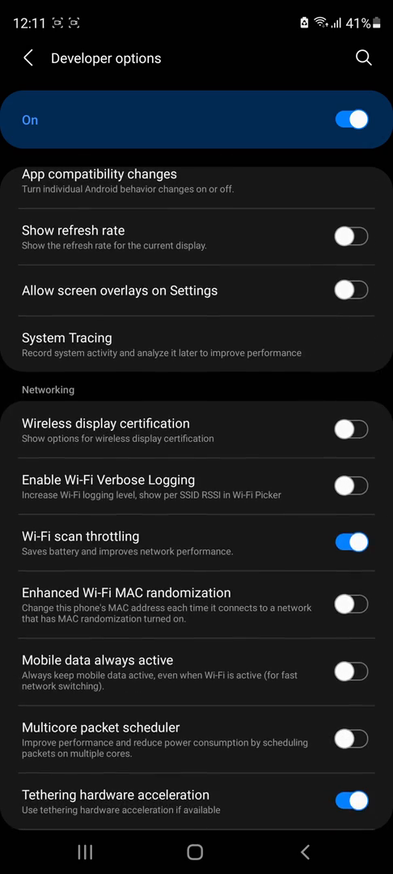
scroll("down", 3)
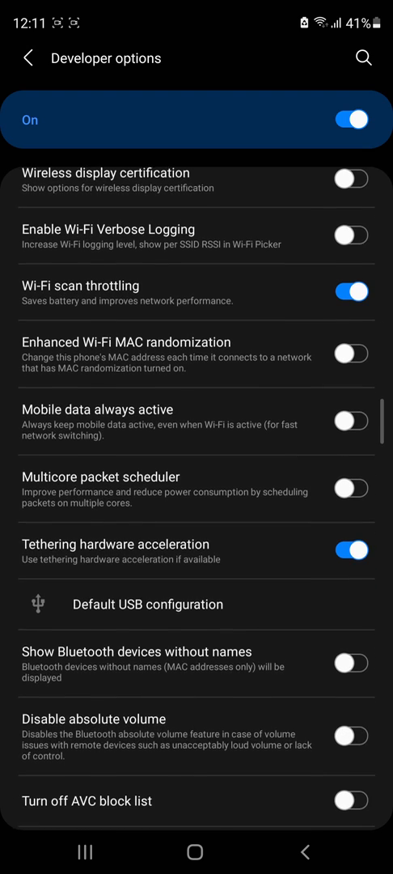
scroll("up", 3)
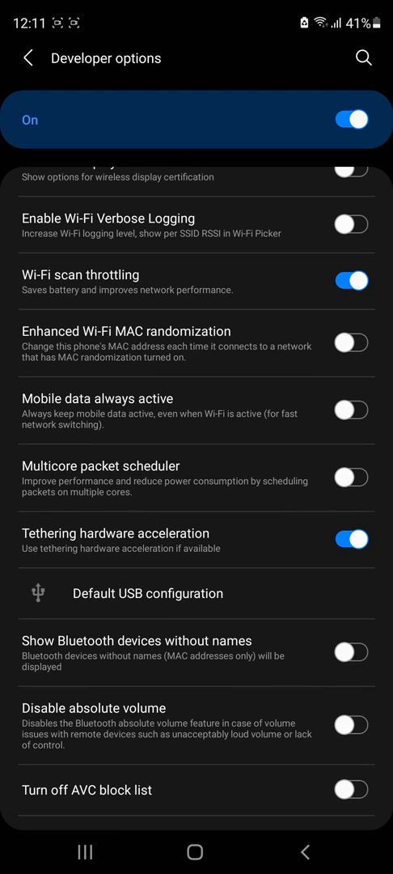
scroll("down", 3)
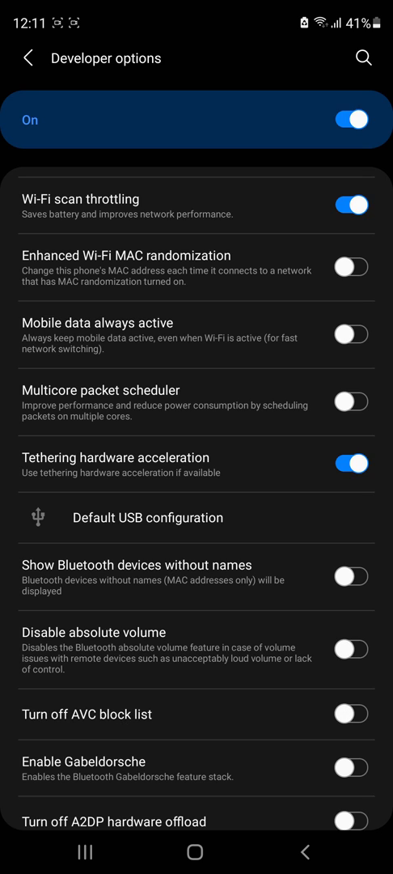
scroll("up", 3)
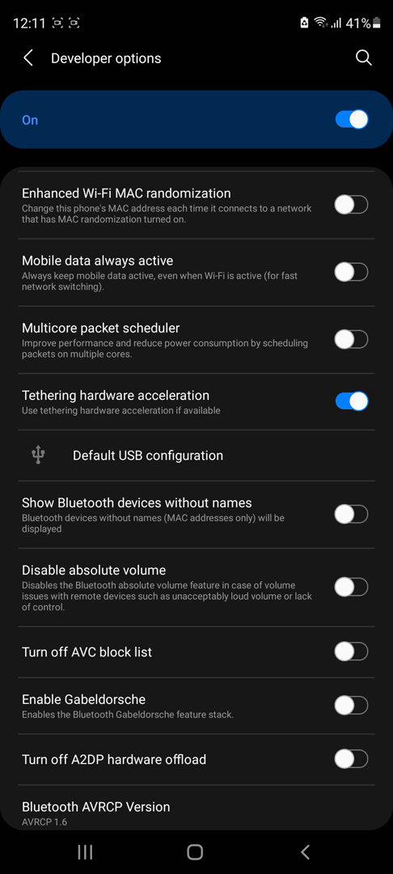
scroll("up", 3)
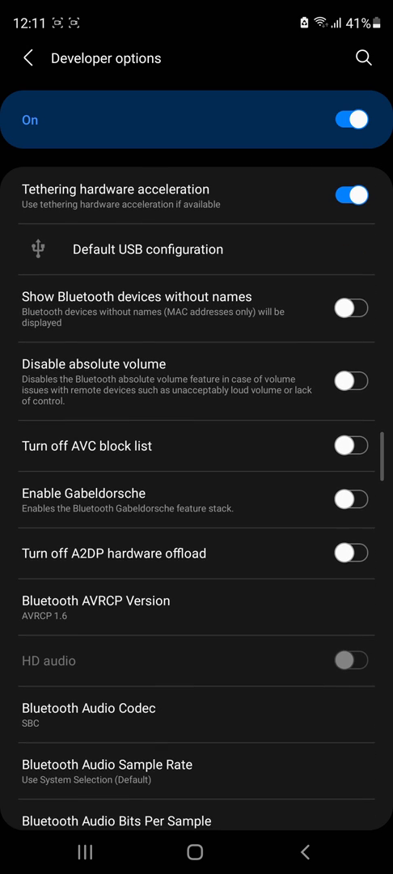
scroll("down", 3)
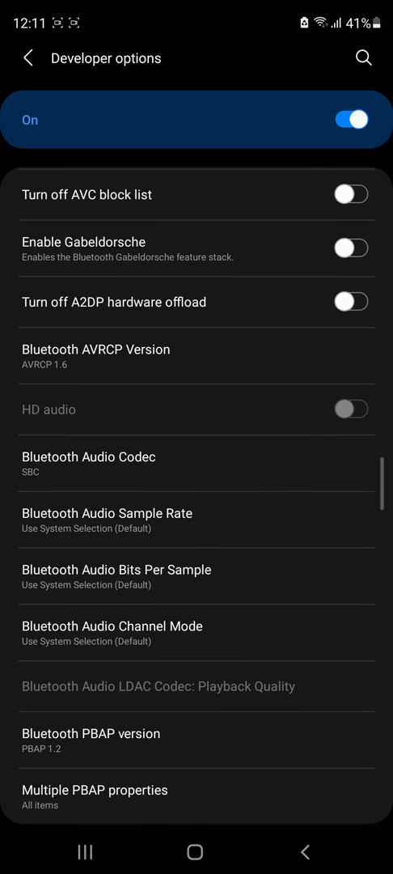
scroll("down", 3)
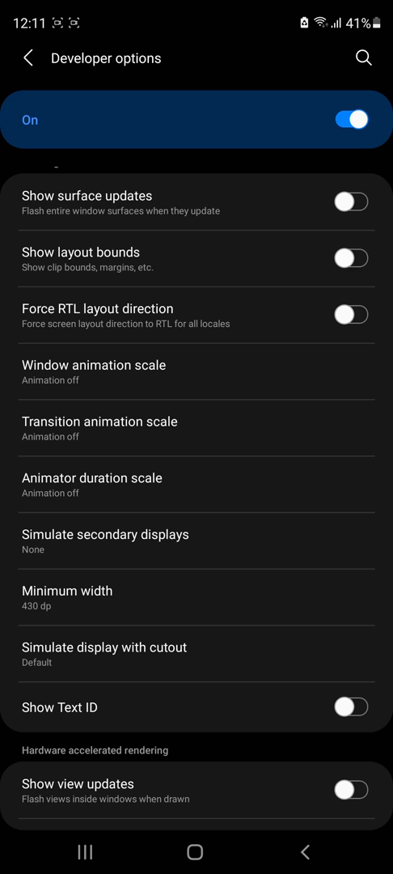
- Turn animation scales off and keep Minimum width at 430 dp
left_click(92, 485)
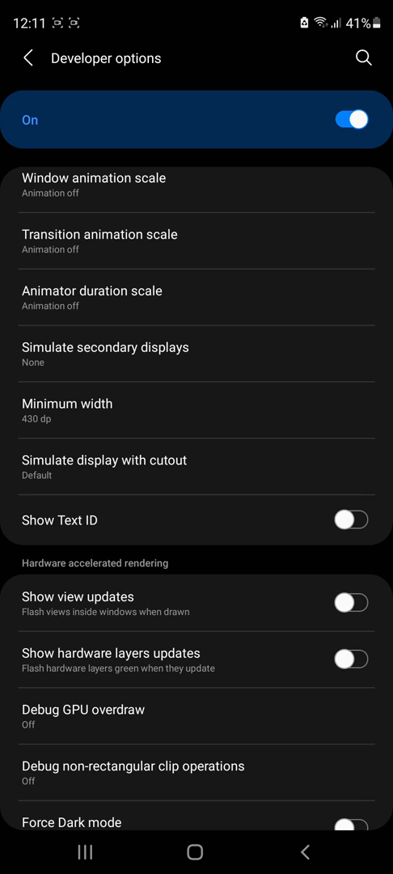
left_click(197, 411)
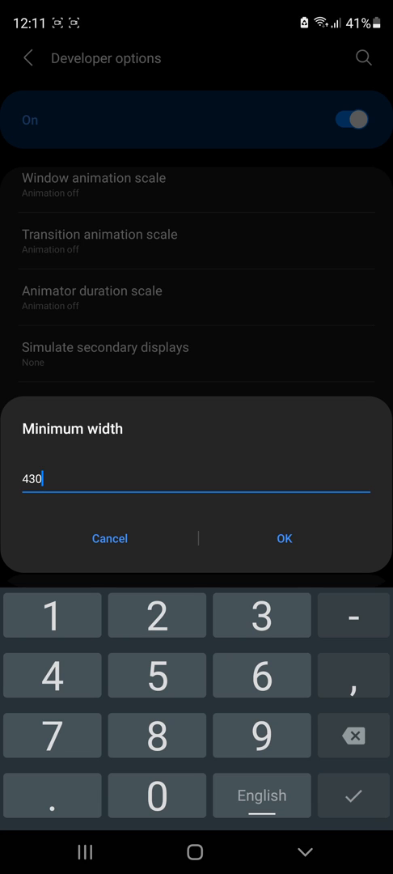
left_click(283, 538)
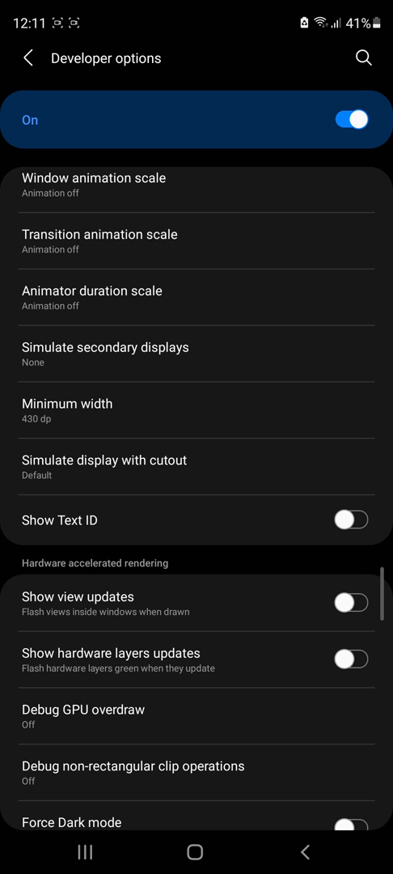
- Review the remaining Developer options sections, then back out to the main Settings list
scroll("down", 3)
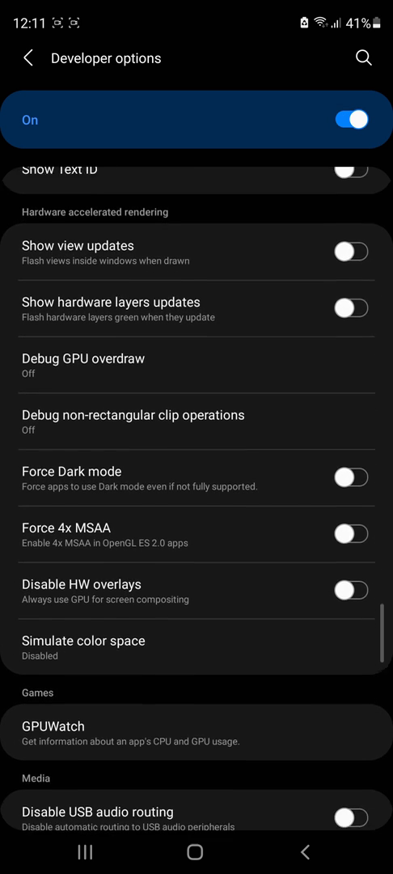
scroll("down", 3)
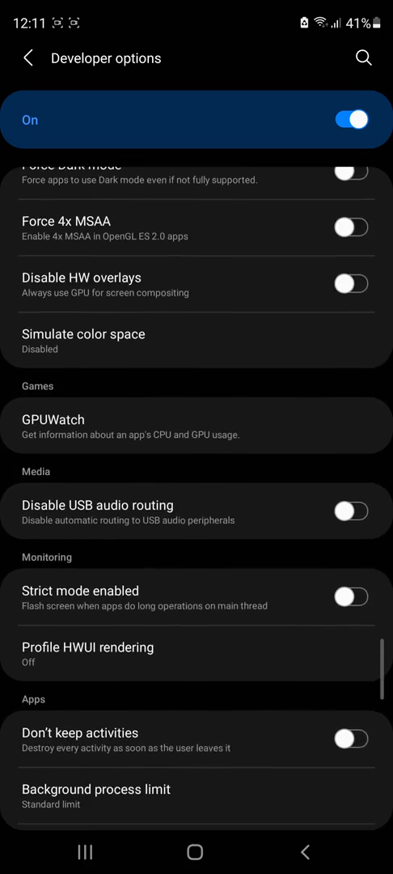
scroll("down", 3)
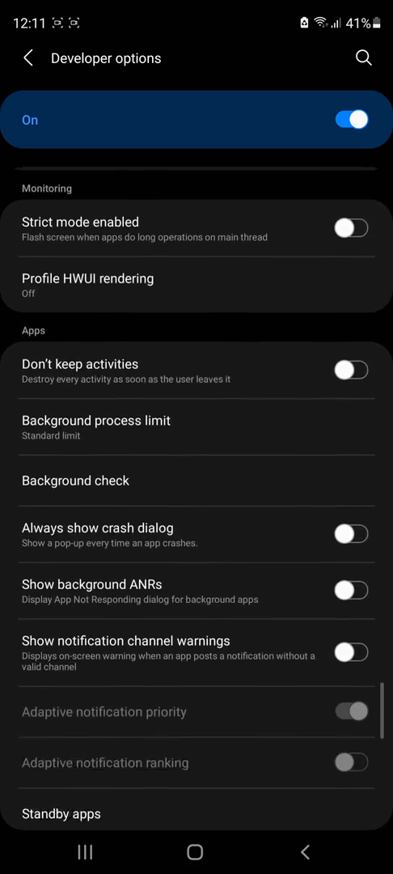
scroll("down", 3)
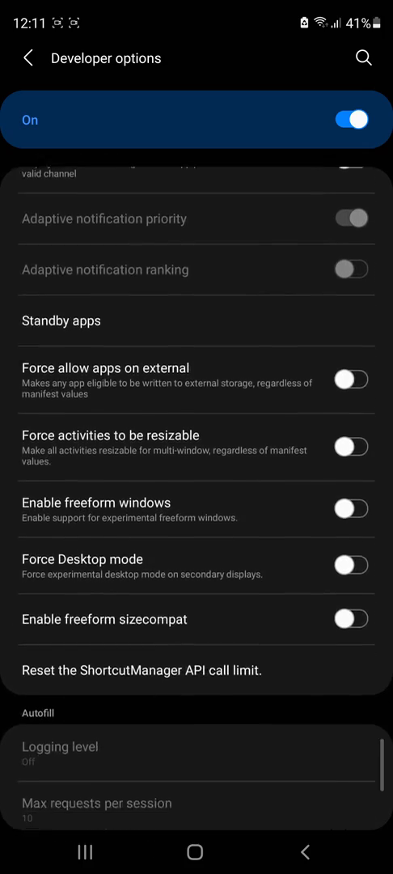
scroll("up", 3)
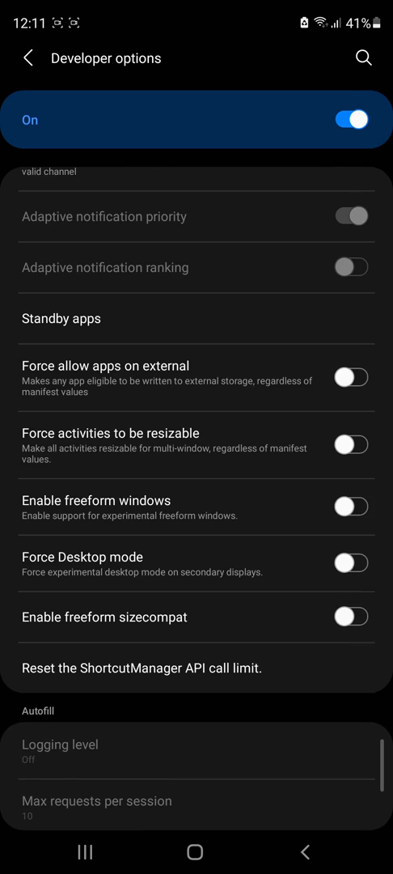
left_click(30, 57)
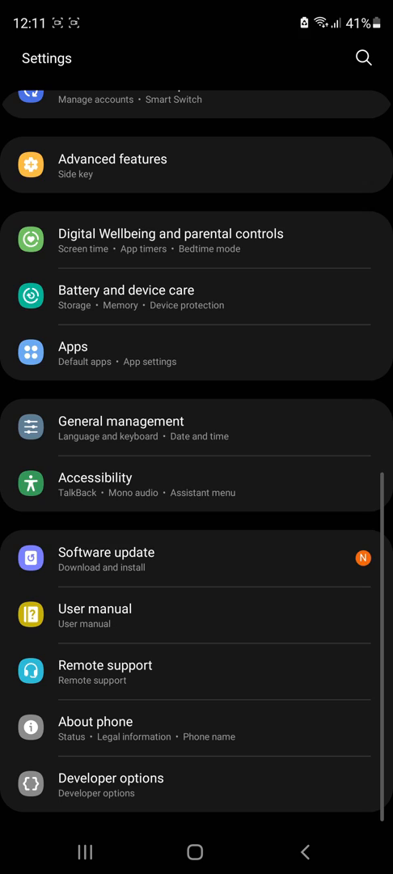
- Open Battery's Background usage limits, showing ten deep sleeping apps including Camera and TikTok
scroll("up", 3)
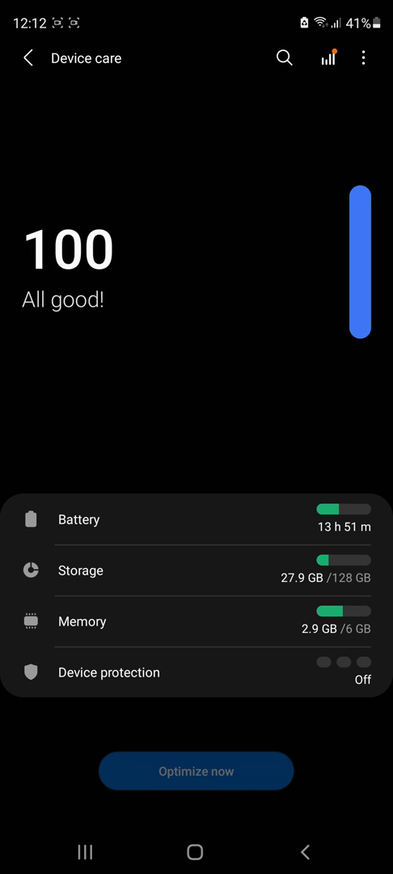
left_click(78, 519)
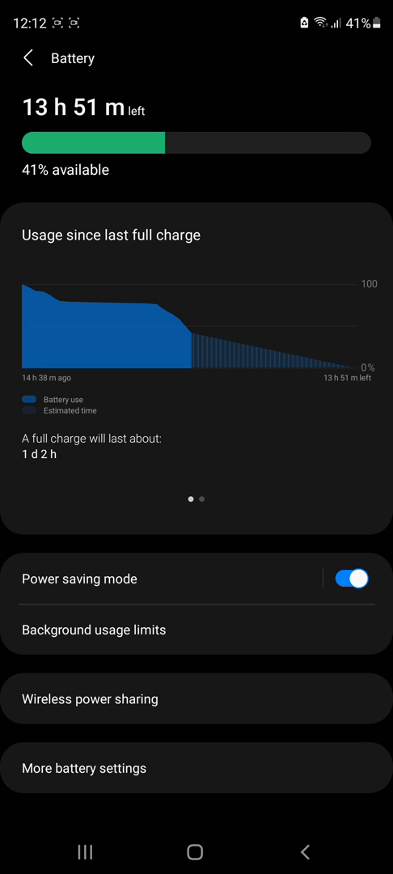
left_click(93, 629)
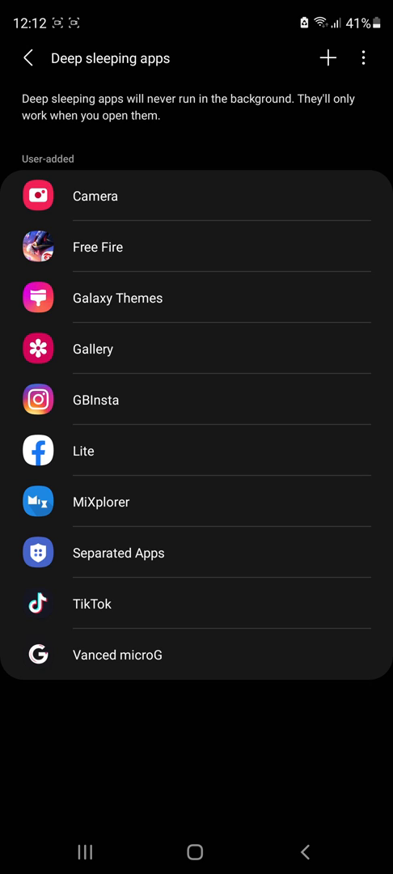
left_click(31, 57)
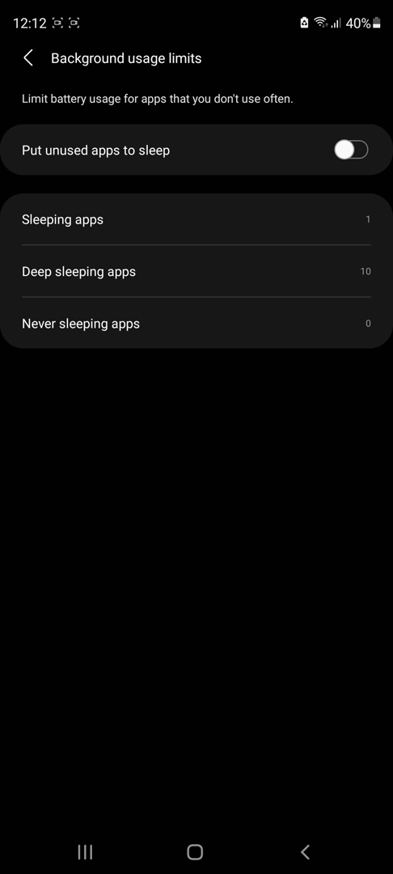
- Back out through Battery and Device care to the main Settings list
left_click(30, 58)
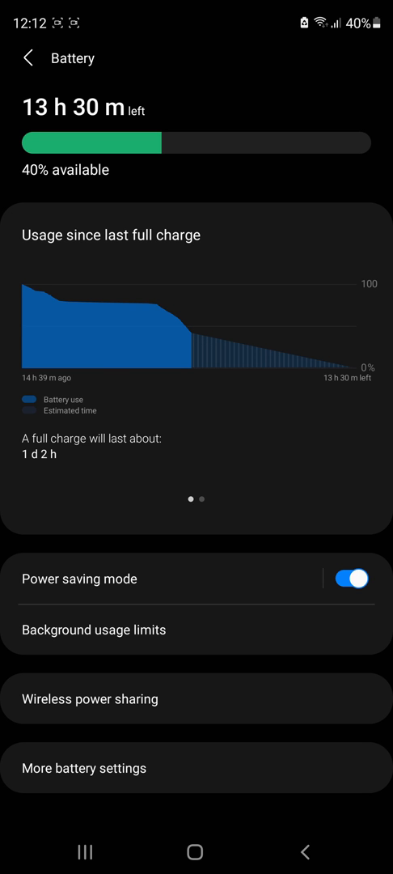
left_click(30, 58)
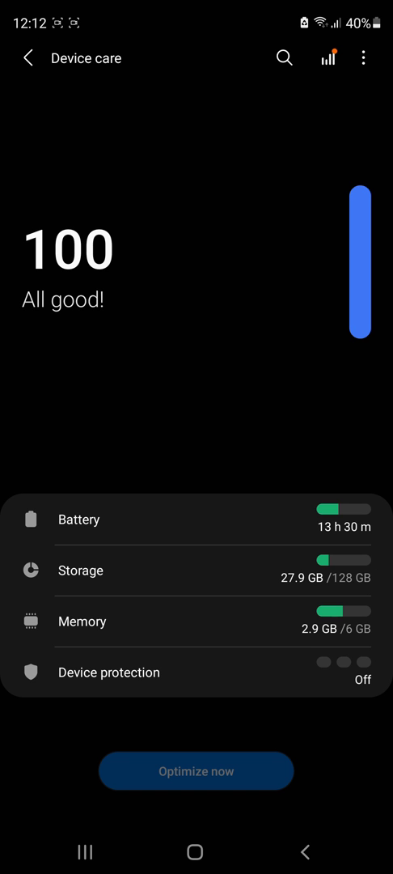
left_click(27, 58)
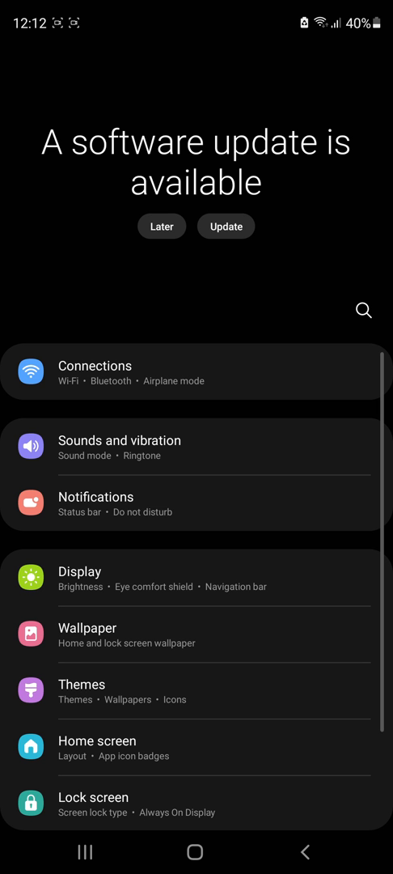